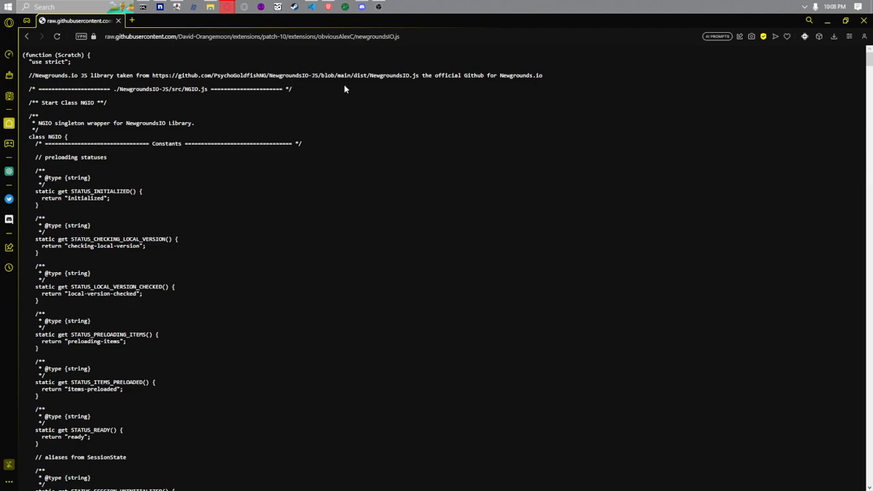
Step: Copy the whole Newgrounds extension source from the raw GitHub page
key("ctrl+a")
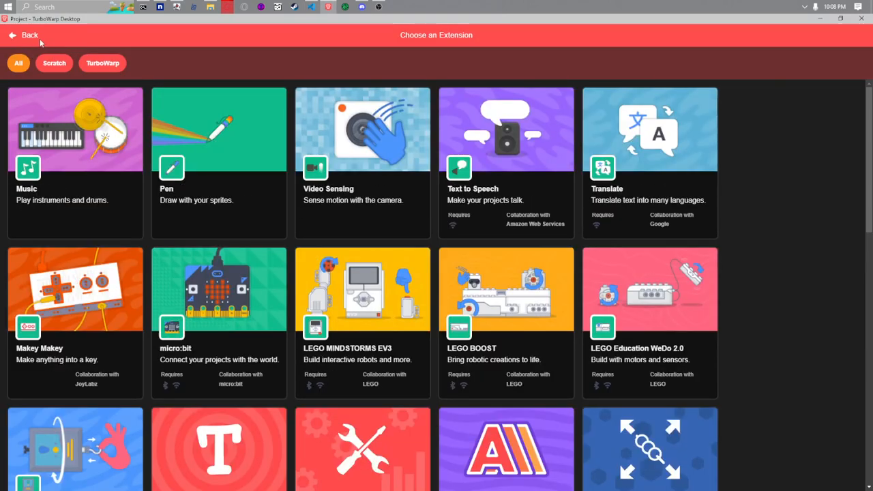
Step: Load the pasted Newgrounds code as a custom extension with 'Run extension without sandbox' enabled
left_click(22, 36)
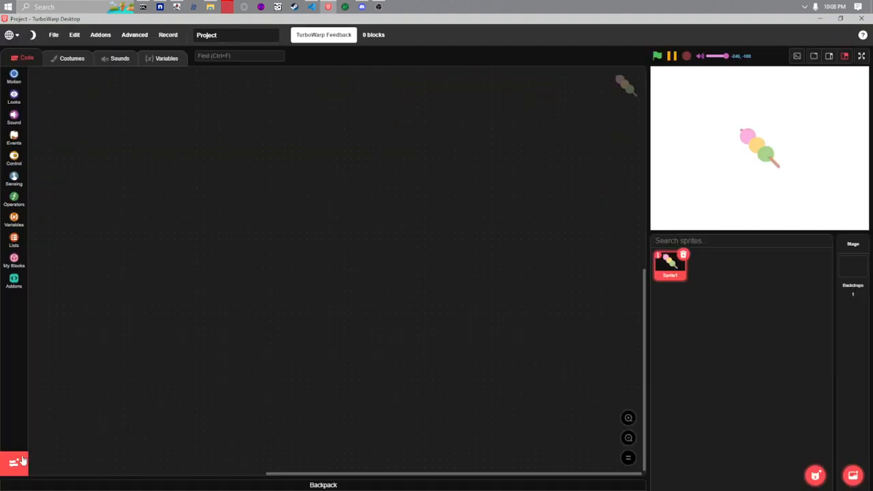
left_click(14, 464)
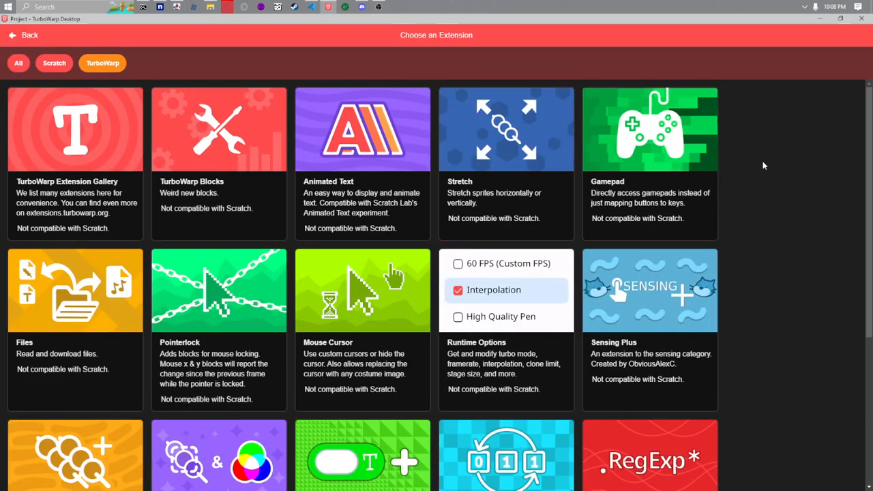
scroll("down", 3)
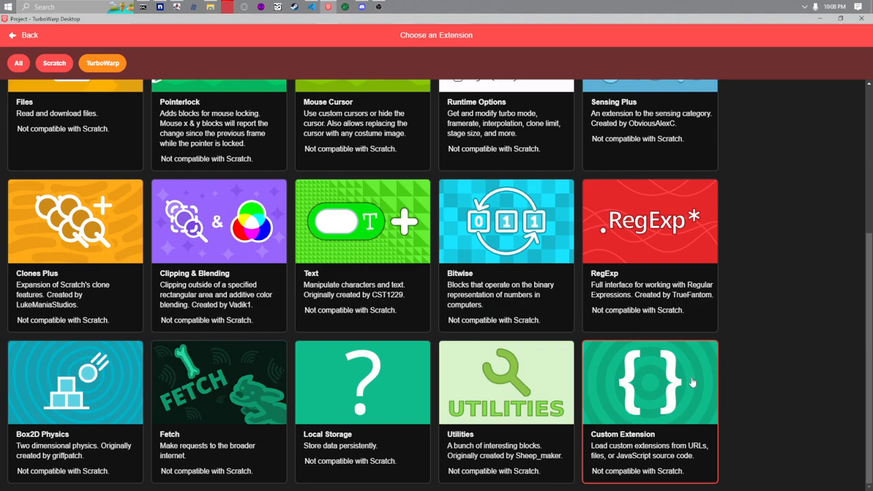
left_click(650, 382)
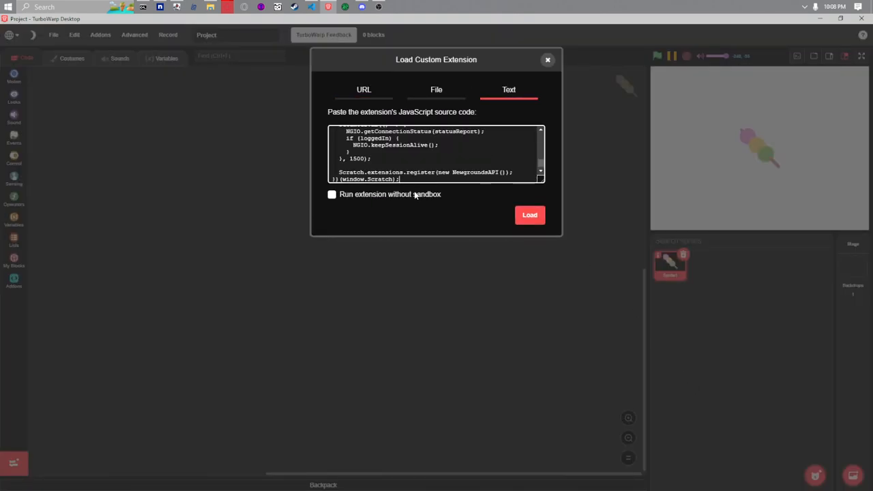
left_click(333, 194)
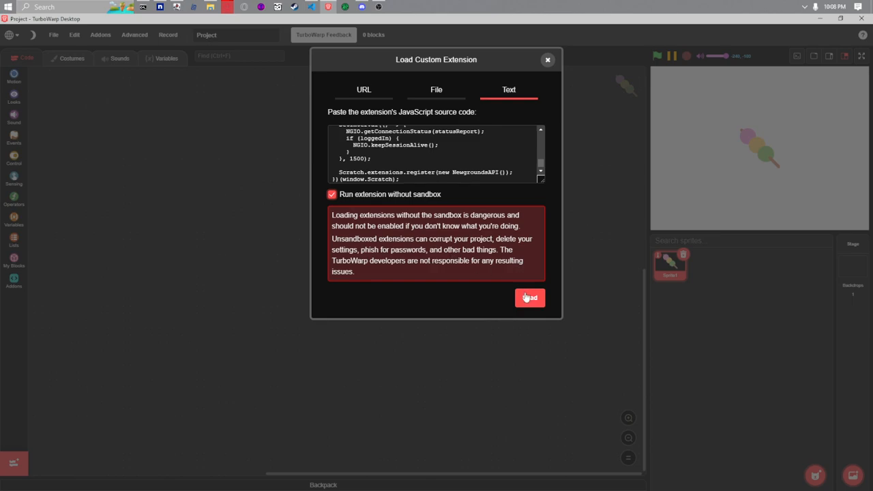
left_click(529, 298)
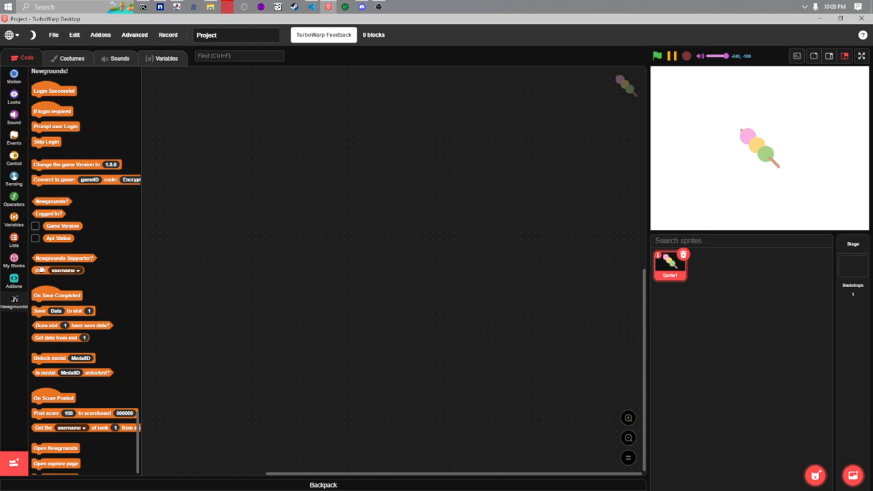
left_click_drag(57, 270, 198, 257)
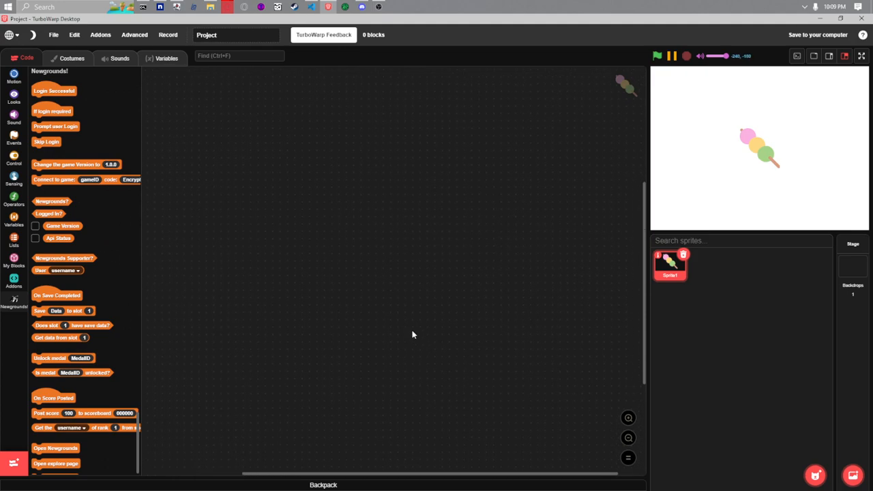
mouse_move(291, 126)
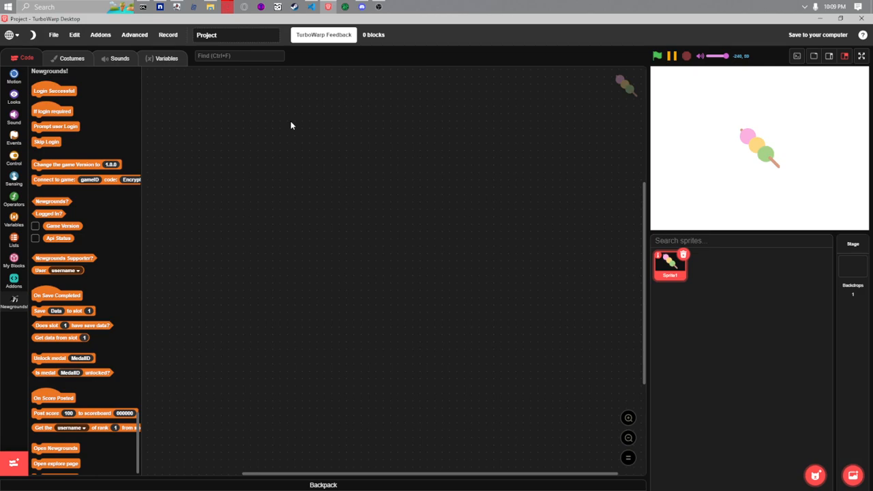
mouse_move(292, 125)
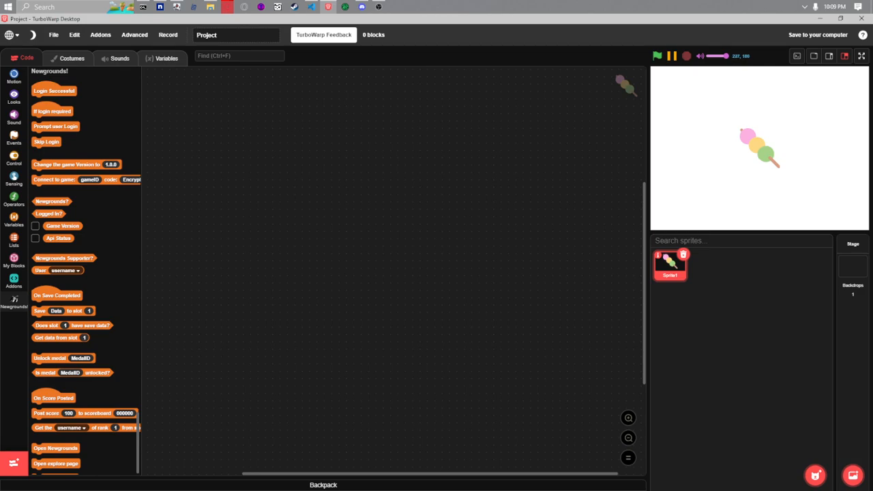